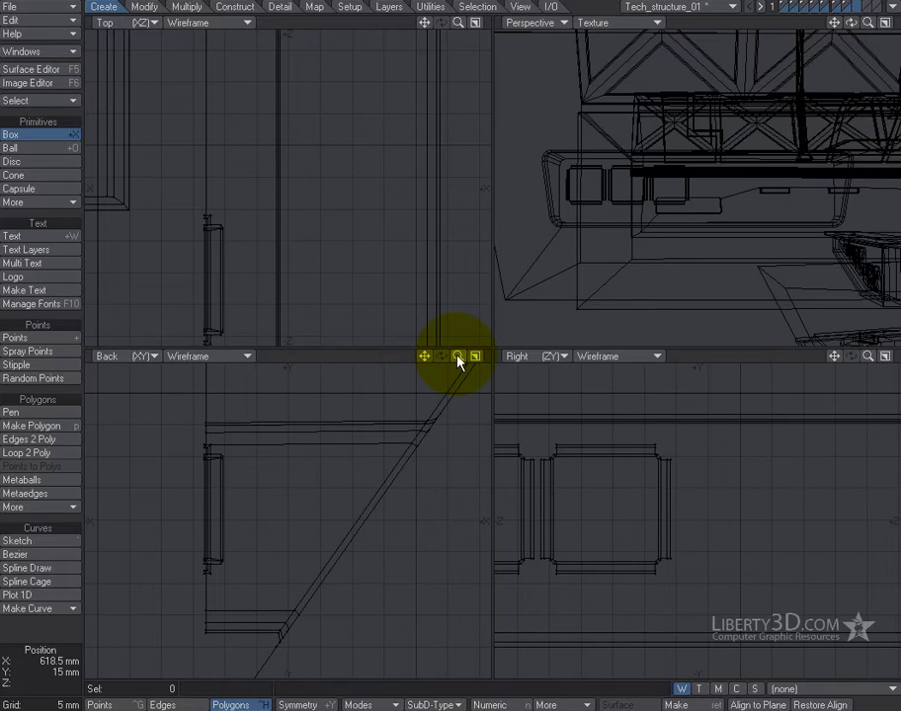
pyautogui.moveTo(501, 370)
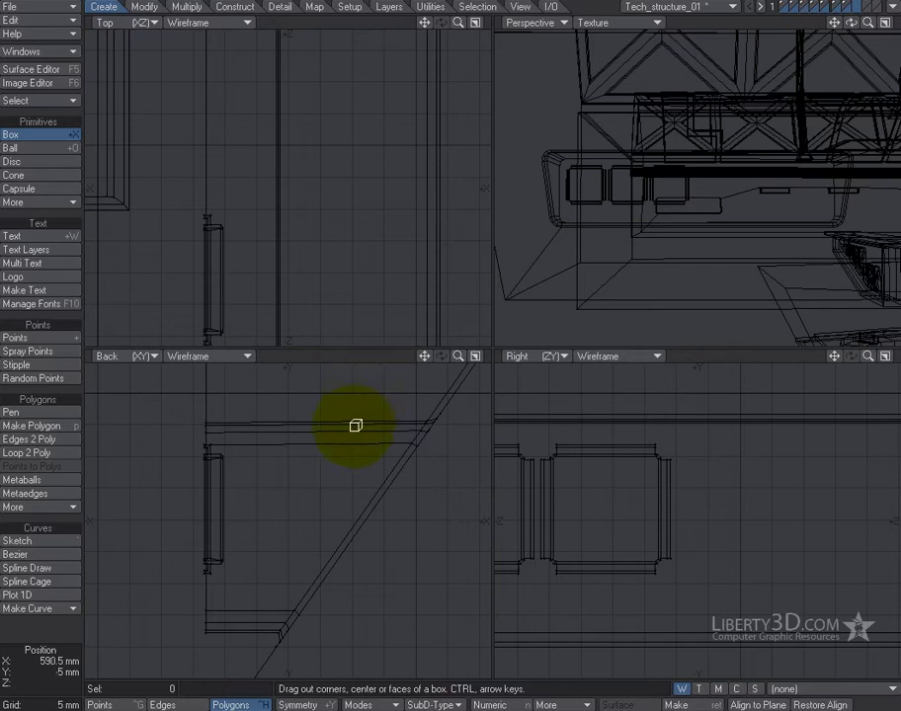
pyautogui.moveTo(344, 435)
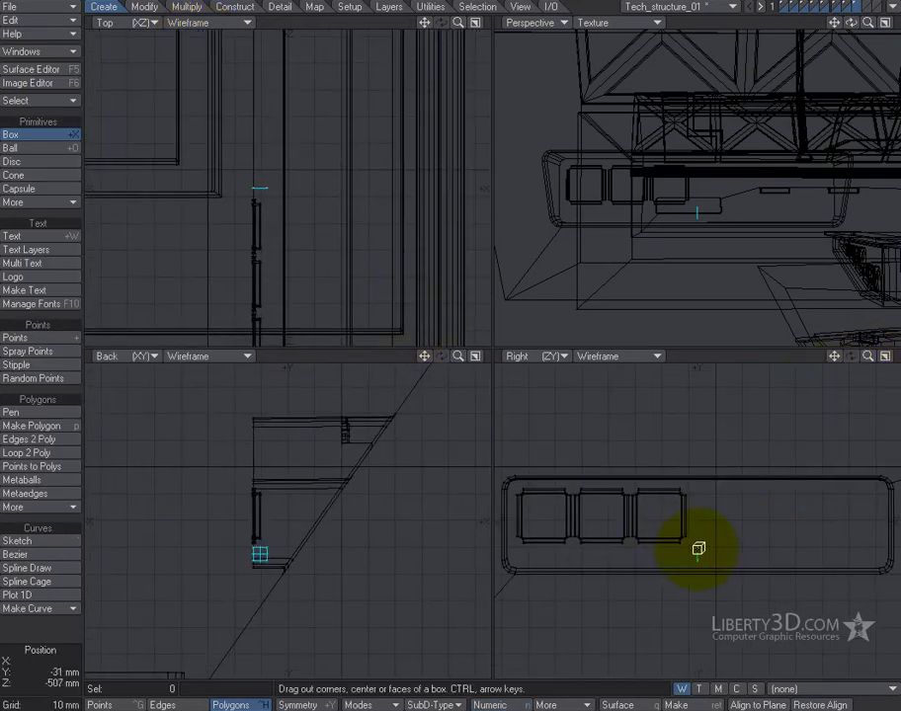
# - Drag out a long thin box in the Right viewport beneath the three square openings
pyautogui.moveTo(698, 548); pyautogui.dragTo(518, 554)
pyautogui.write('5')
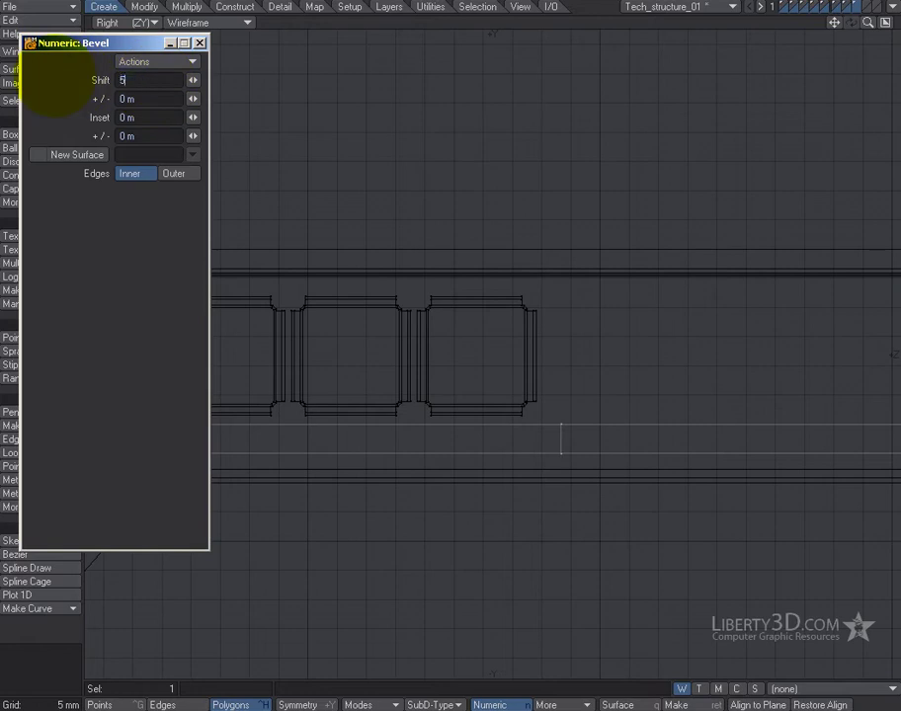
# - Enter a 5 mm bevel shift to push out the box's right end
pyautogui.write('mm')
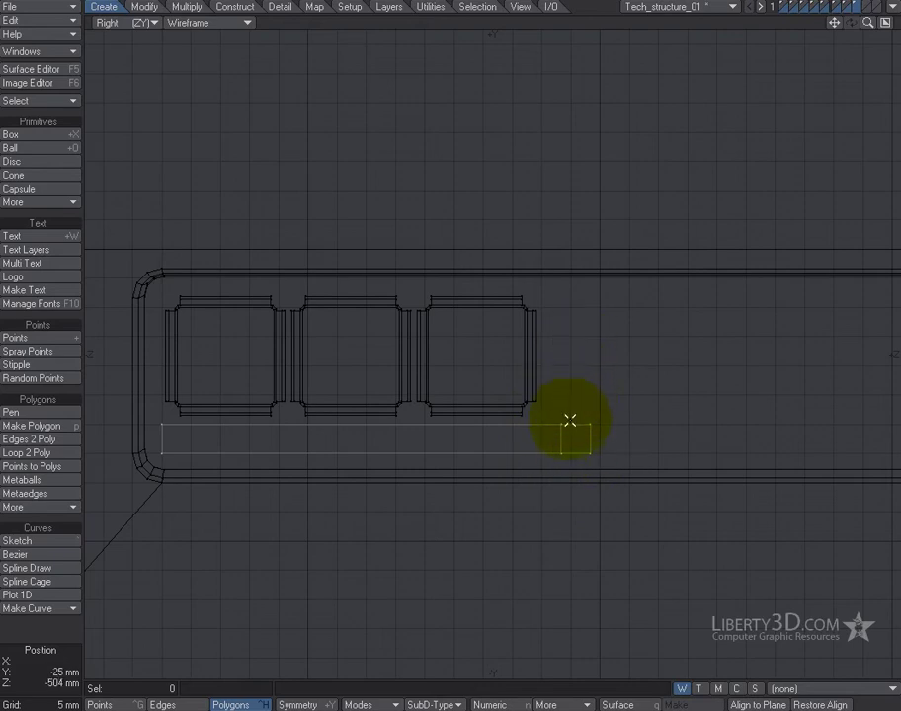
# - Bevel the end face upward into a vertical riser, then extend its top toward the right
pyautogui.click(570, 419)
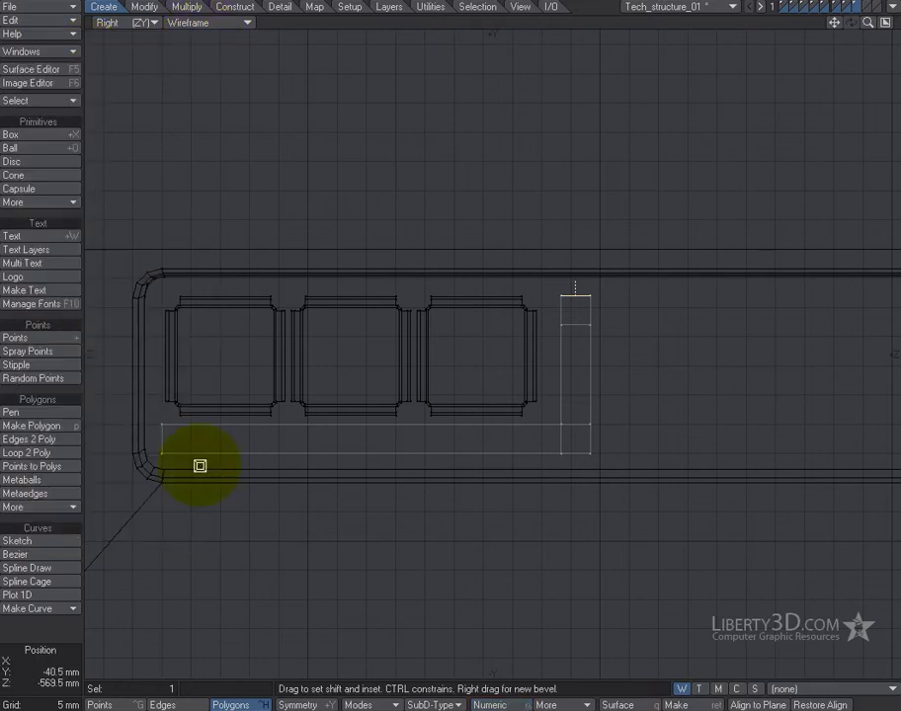
pyautogui.moveTo(200, 465); pyautogui.dragTo(588, 314)
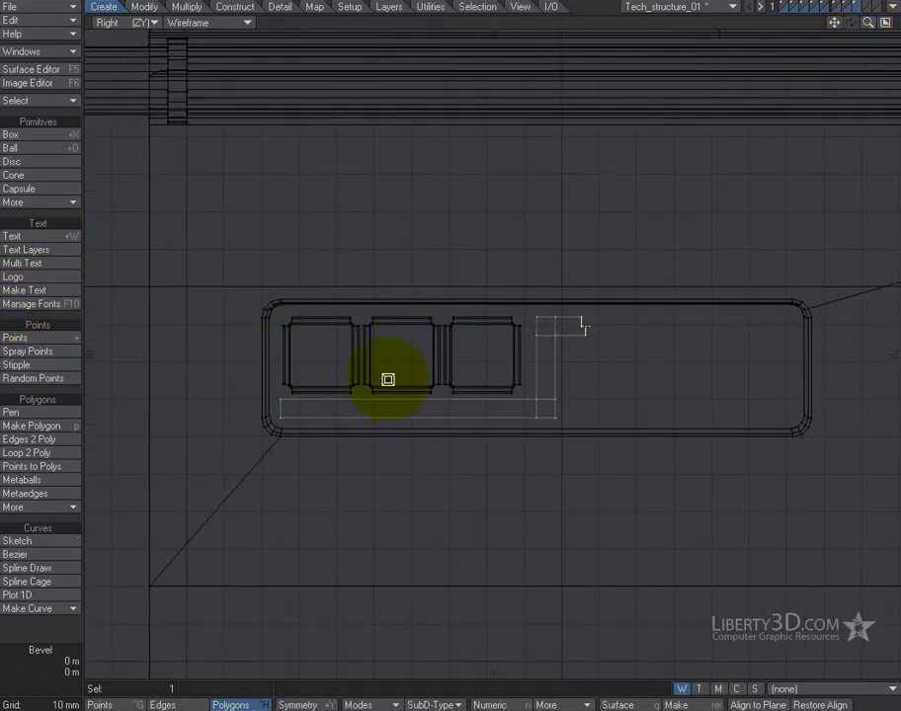
pyautogui.moveTo(388, 381); pyautogui.dragTo(377, 176)
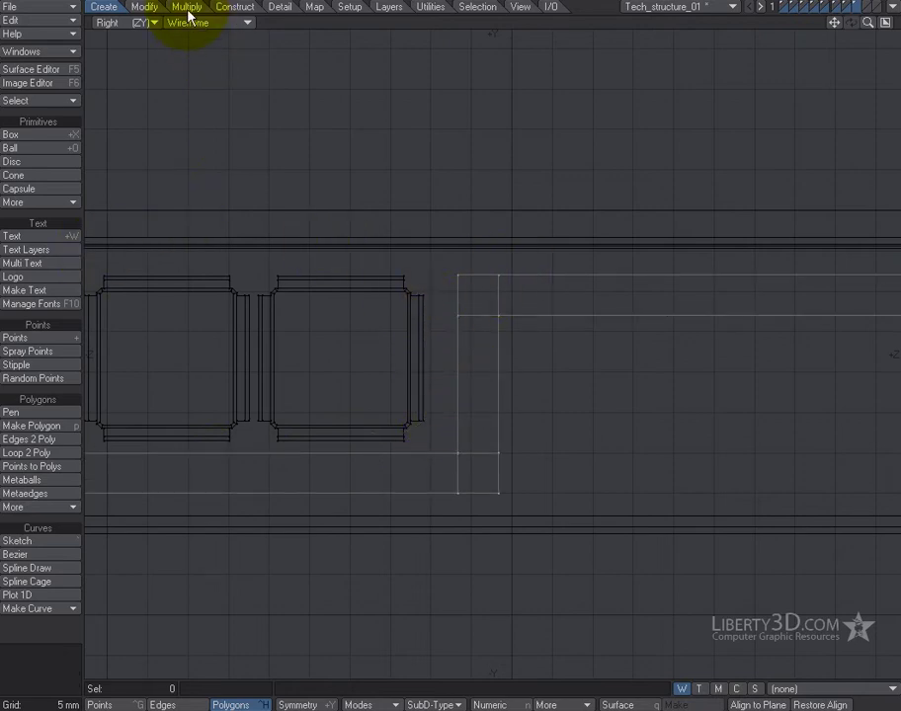
# - Knife three cuts near the corners: across the upper run, lower run, and vertical riser
pyautogui.click(187, 7)
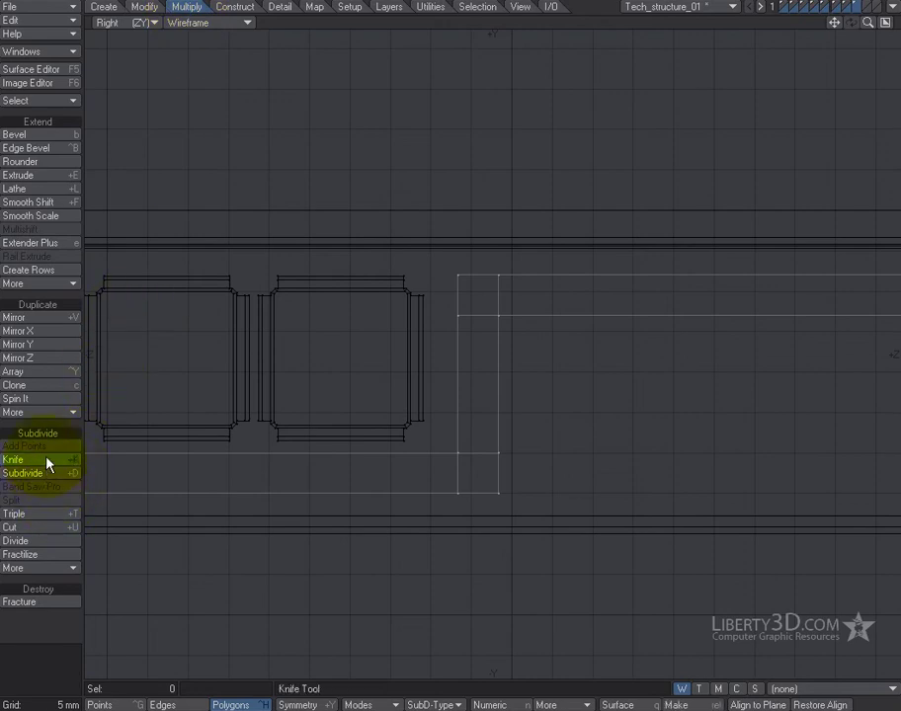
pyautogui.click(13, 459)
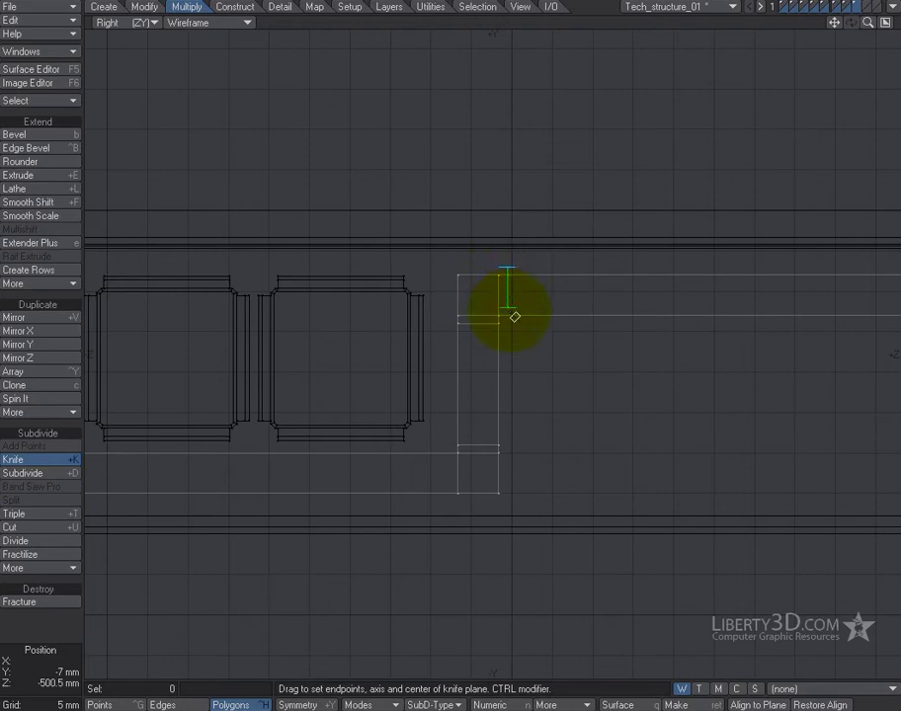
pyautogui.moveTo(514, 316); pyautogui.dragTo(453, 480)
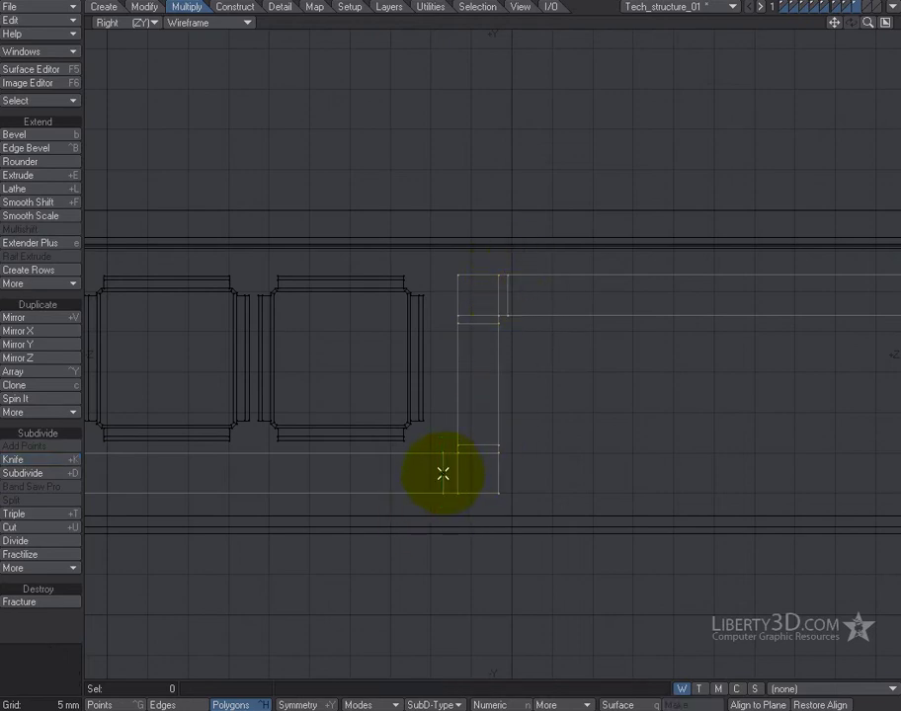
pyautogui.moveTo(442, 474); pyautogui.dragTo(593, 405)
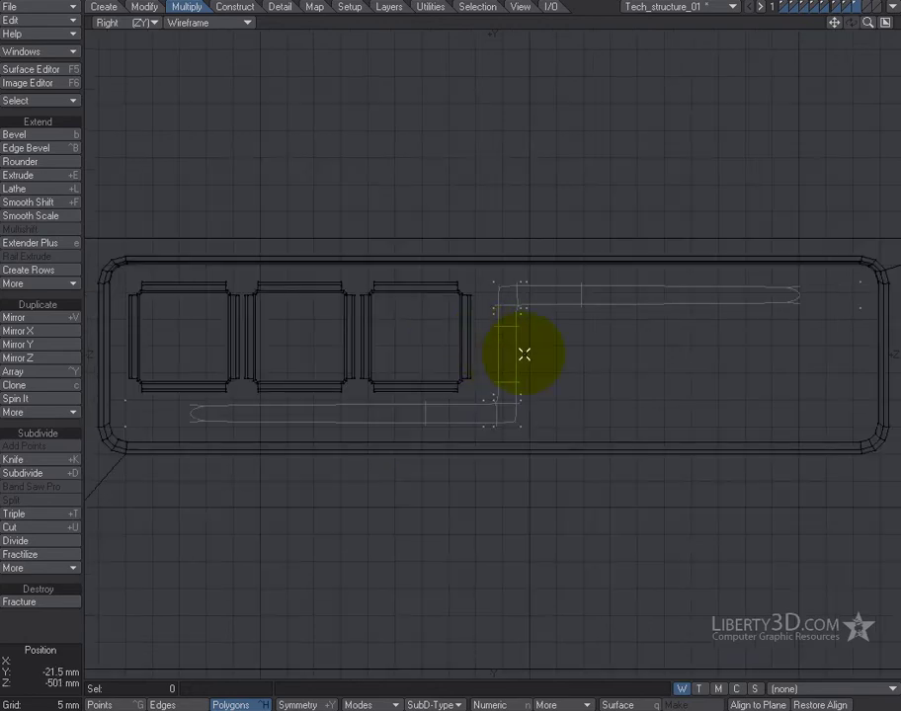
pyautogui.moveTo(523, 354); pyautogui.dragTo(815, 287)
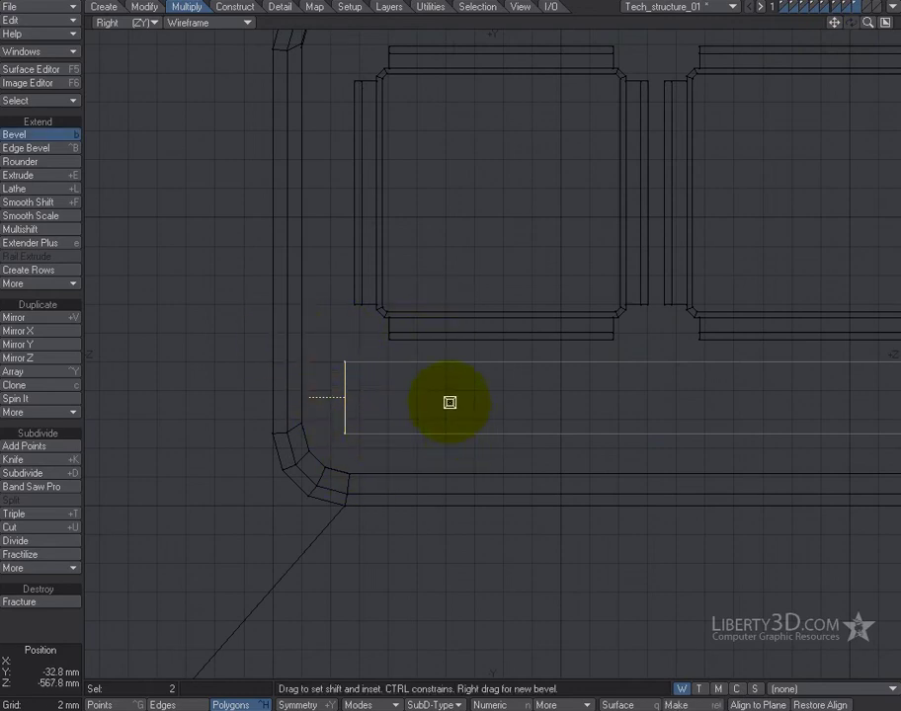
# - Bevel both pipe end faces, then push one end left just past the vertical pipe
pyautogui.moveTo(449, 402); pyautogui.dragTo(305, 386)
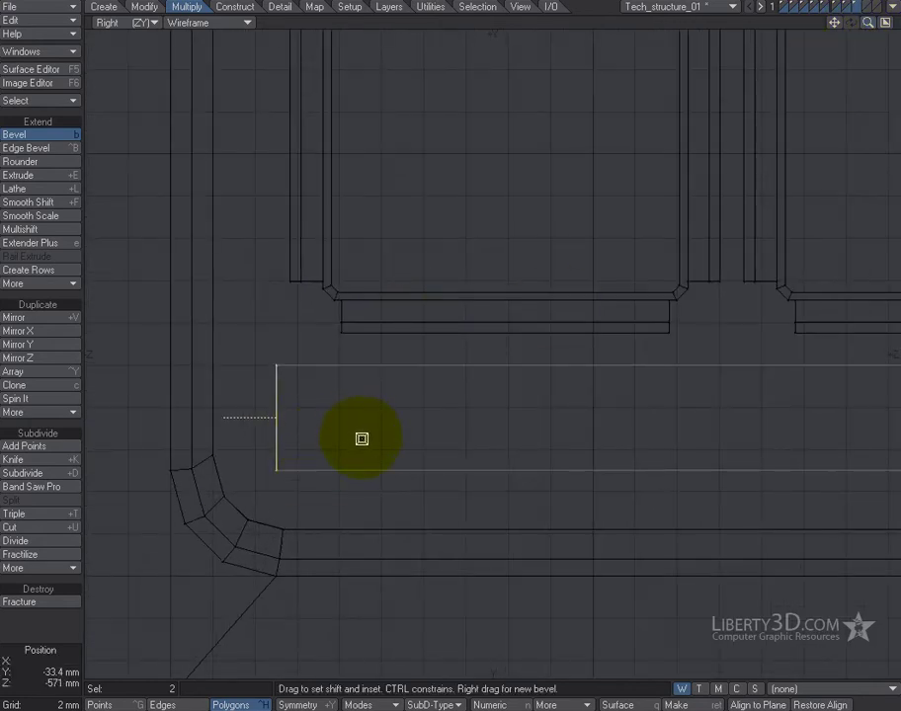
pyautogui.moveTo(362, 432)
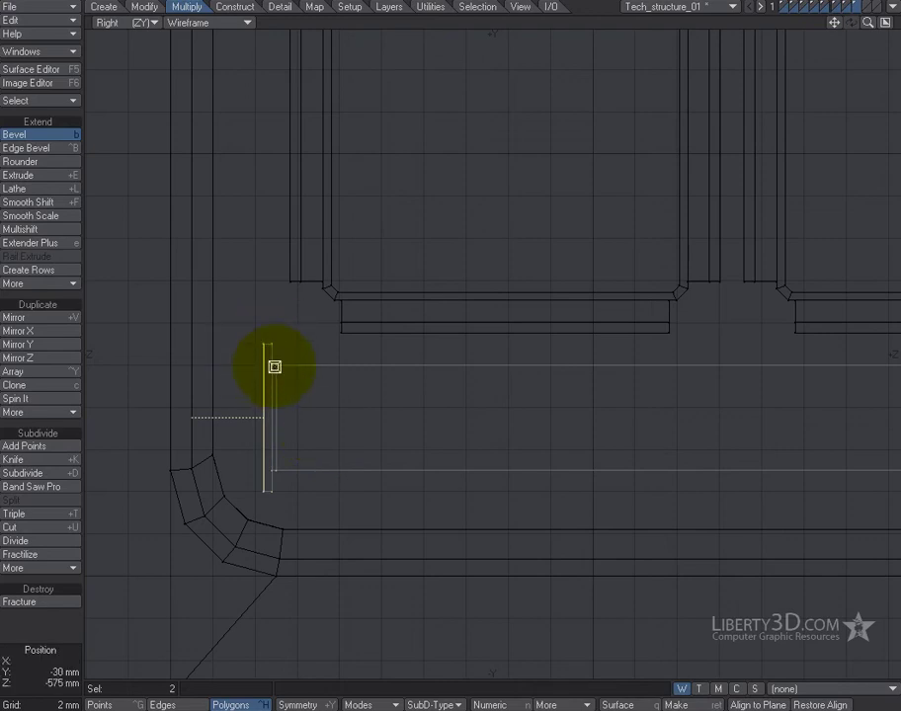
pyautogui.moveTo(274, 366); pyautogui.dragTo(304, 414)
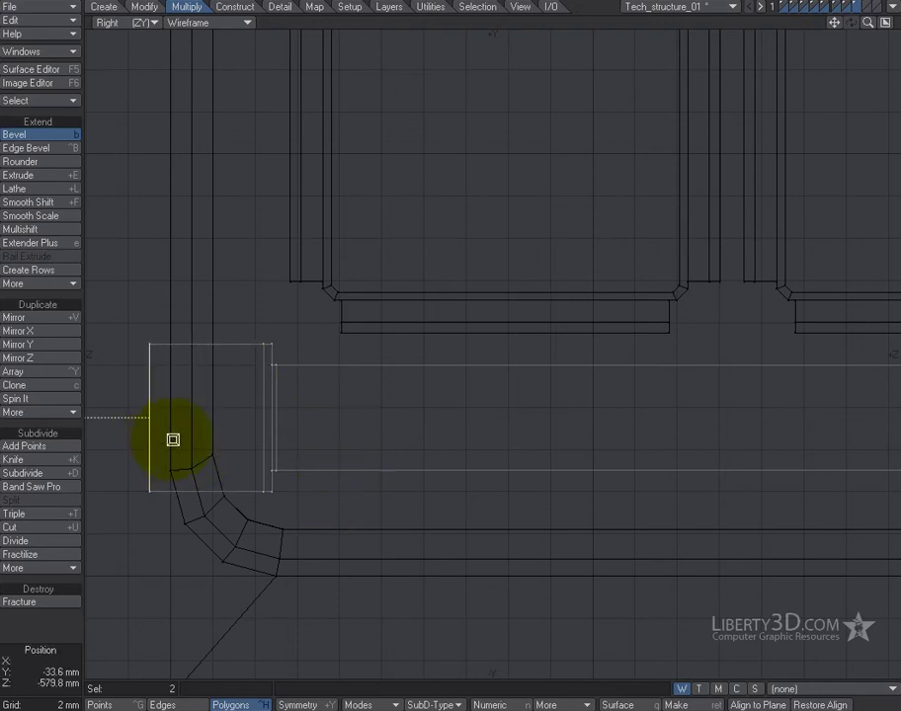
pyautogui.moveTo(173, 440); pyautogui.dragTo(232, 415)
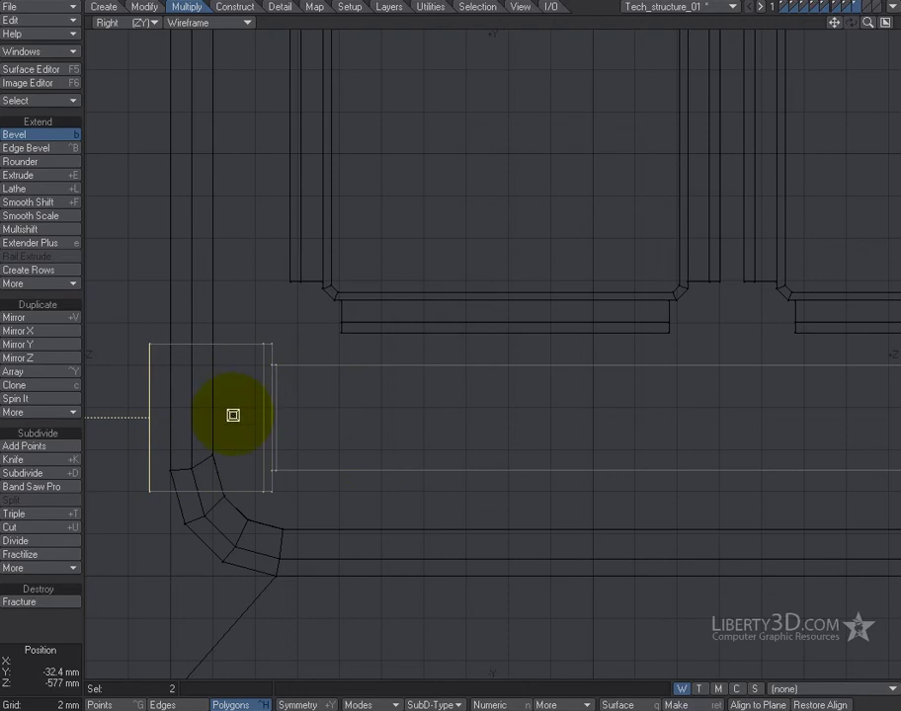
pyautogui.moveTo(233, 415); pyautogui.dragTo(138, 387)
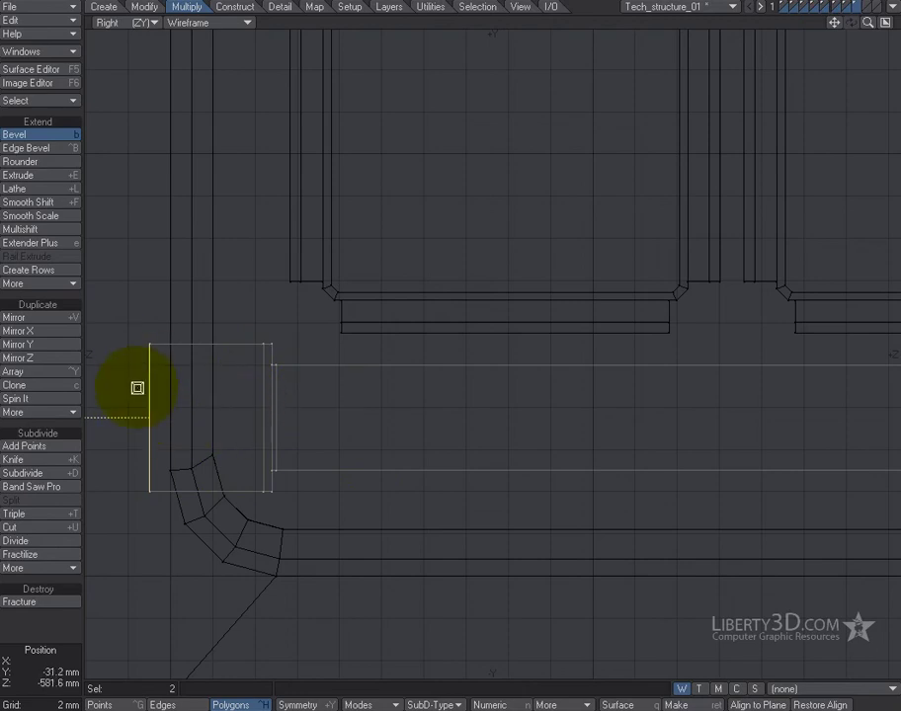
pyautogui.moveTo(138, 387); pyautogui.dragTo(214, 326)
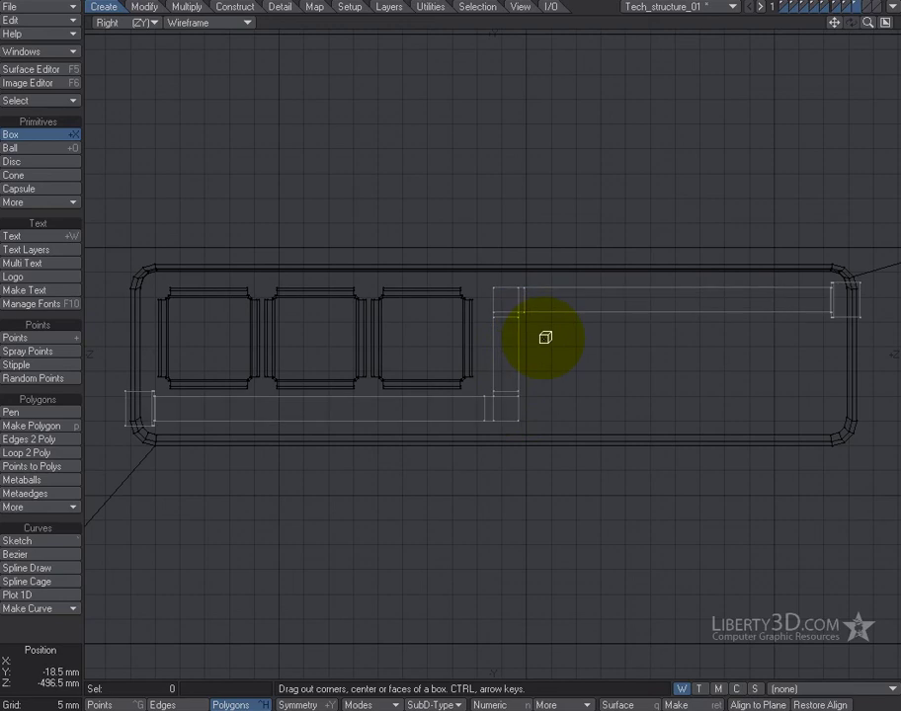
pyautogui.moveTo(529, 321)
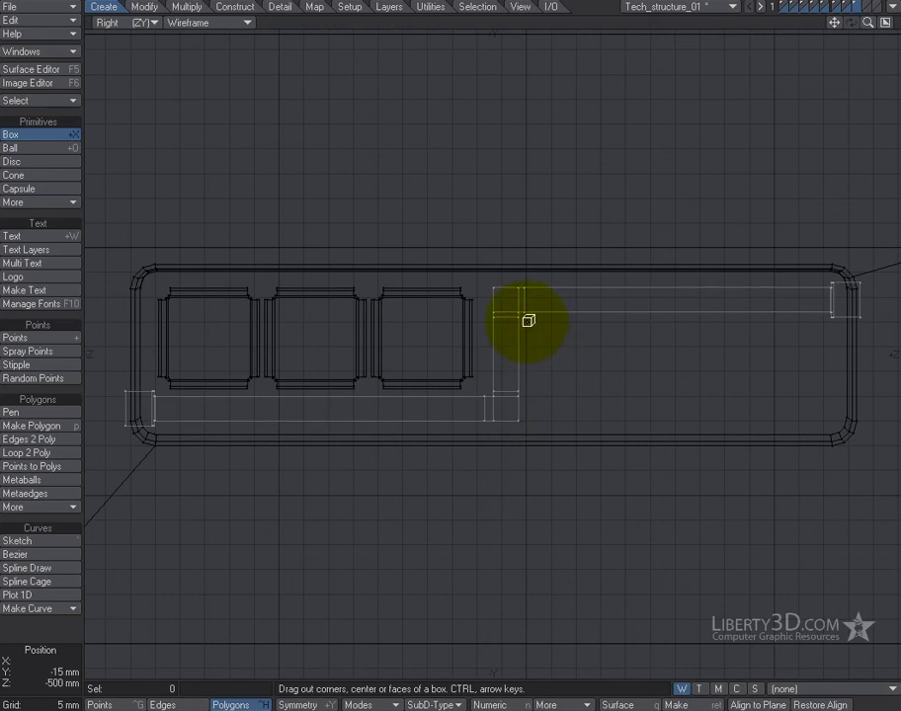
# - Draw a flat box over the recessed panel's right section in the Right view
pyautogui.moveTo(528, 320); pyautogui.dragTo(865, 415)
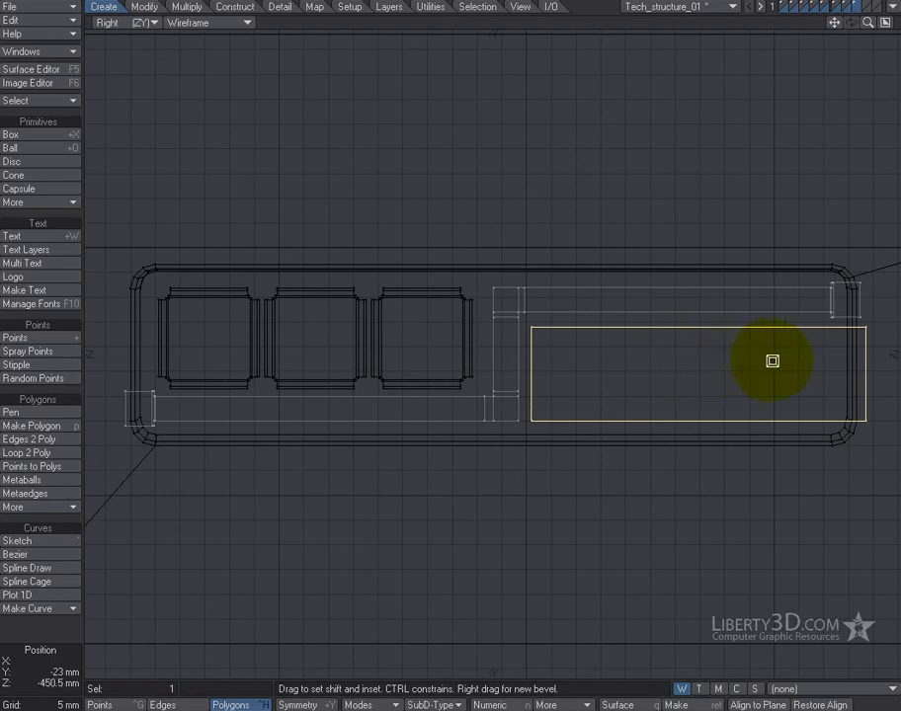
# - Bevel the rectangle with a 5 mm inset and zero shift
pyautogui.moveTo(773, 360); pyautogui.dragTo(765, 363)
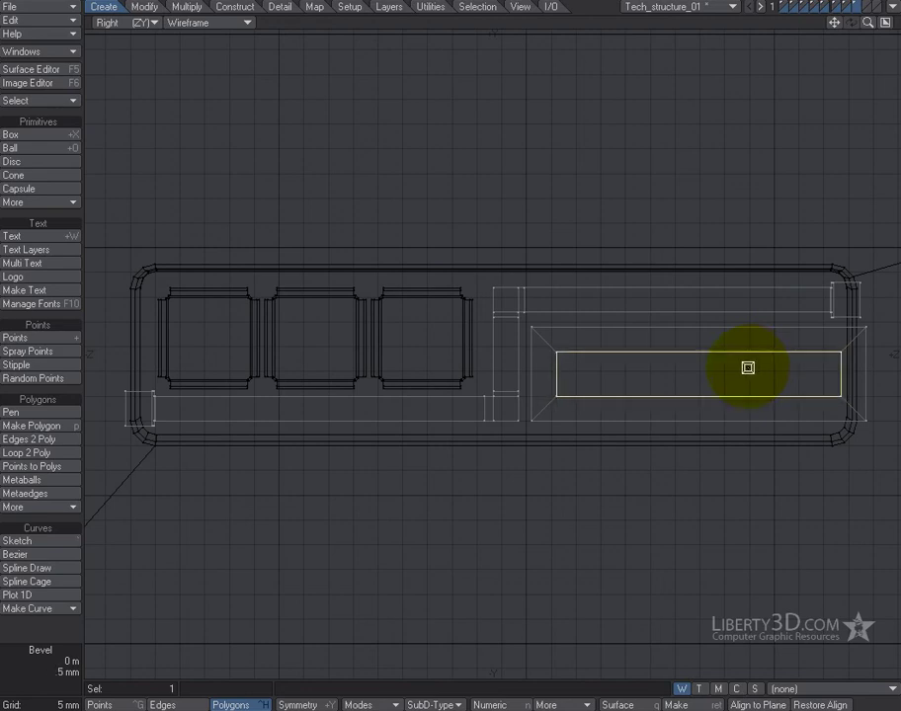
pyautogui.moveTo(748, 367); pyautogui.dragTo(620, 374)
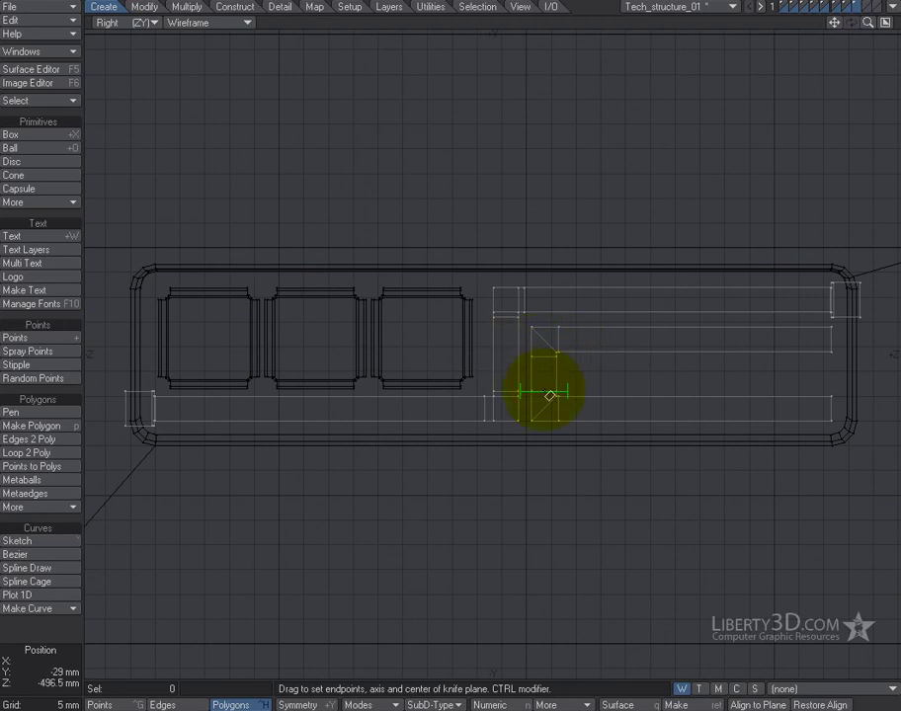
# - Make a knife cut across the U-shaped band near its left bend
pyautogui.moveTo(548, 396); pyautogui.dragTo(587, 417)
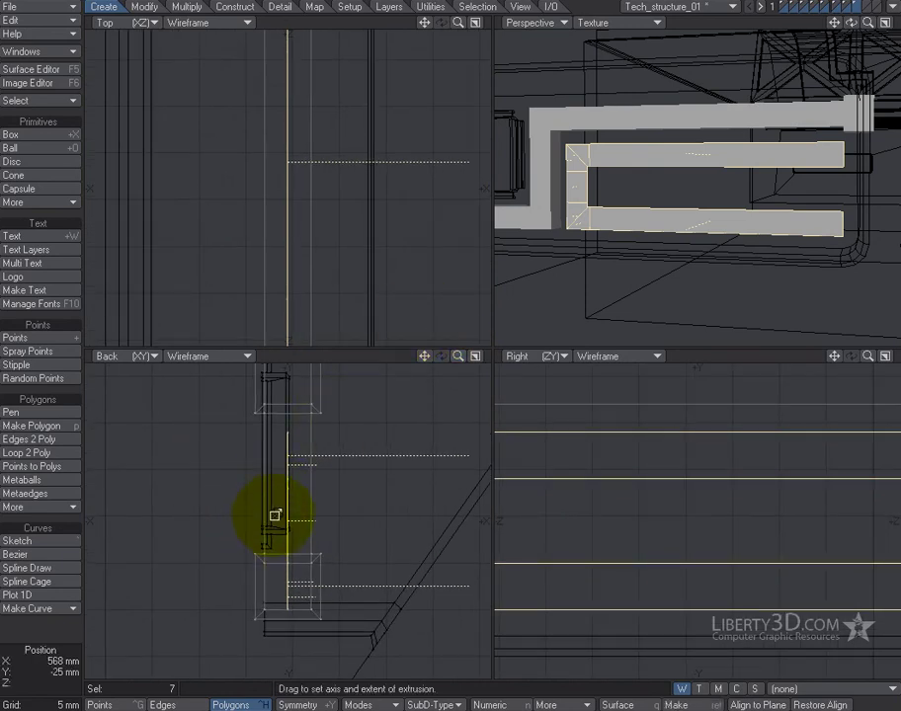
# - Extrude the U-shaped faces for depth, then move the loop level with the existing pipes
pyautogui.moveTo(276, 516); pyautogui.dragTo(244, 507)
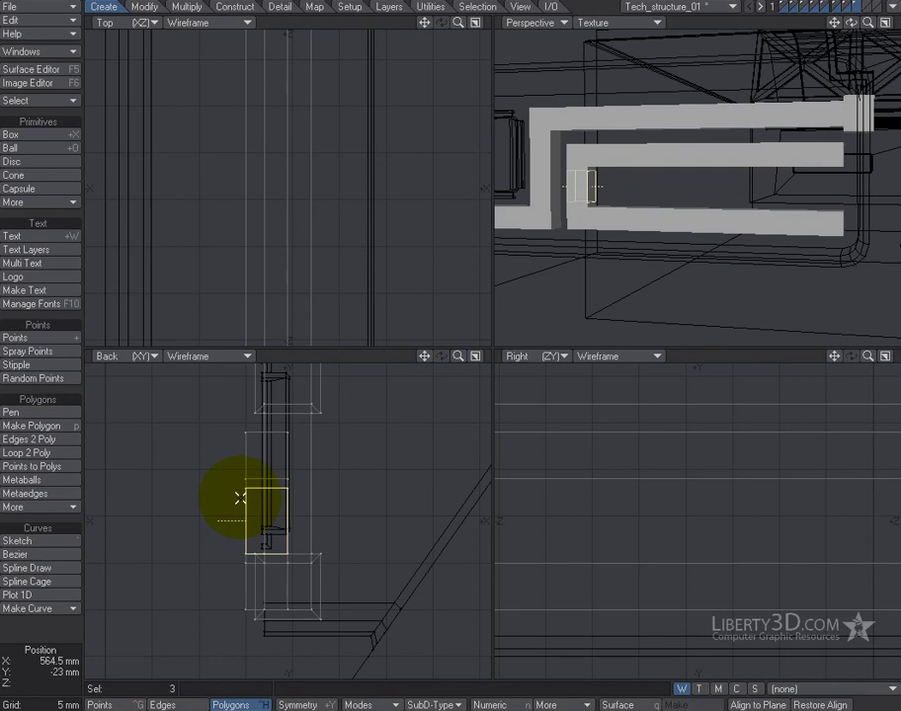
pyautogui.moveTo(237, 513); pyautogui.dragTo(257, 464)
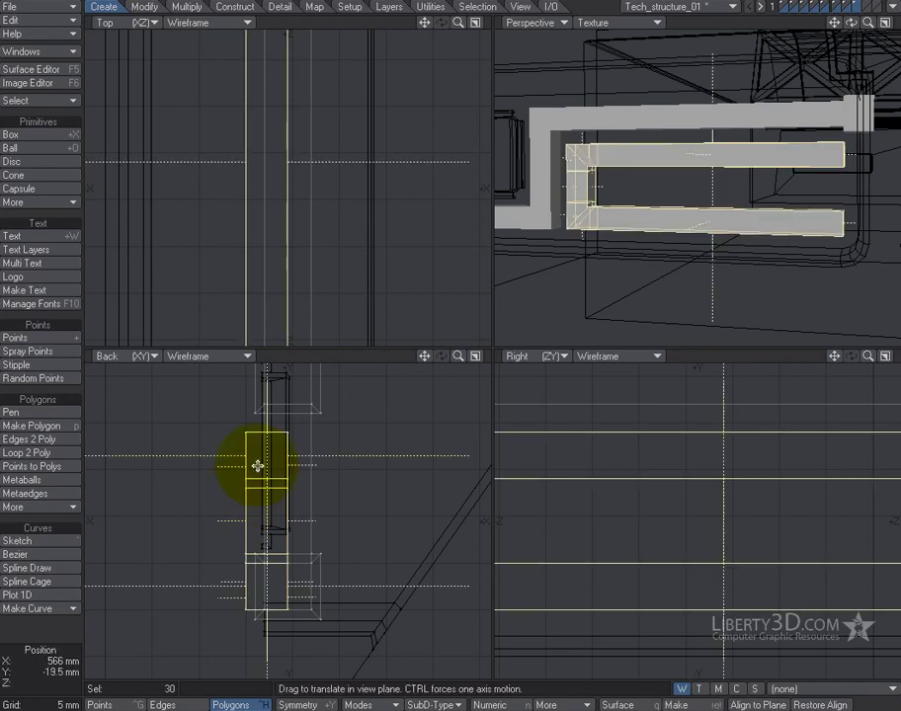
pyautogui.moveTo(259, 466); pyautogui.dragTo(112, 613)
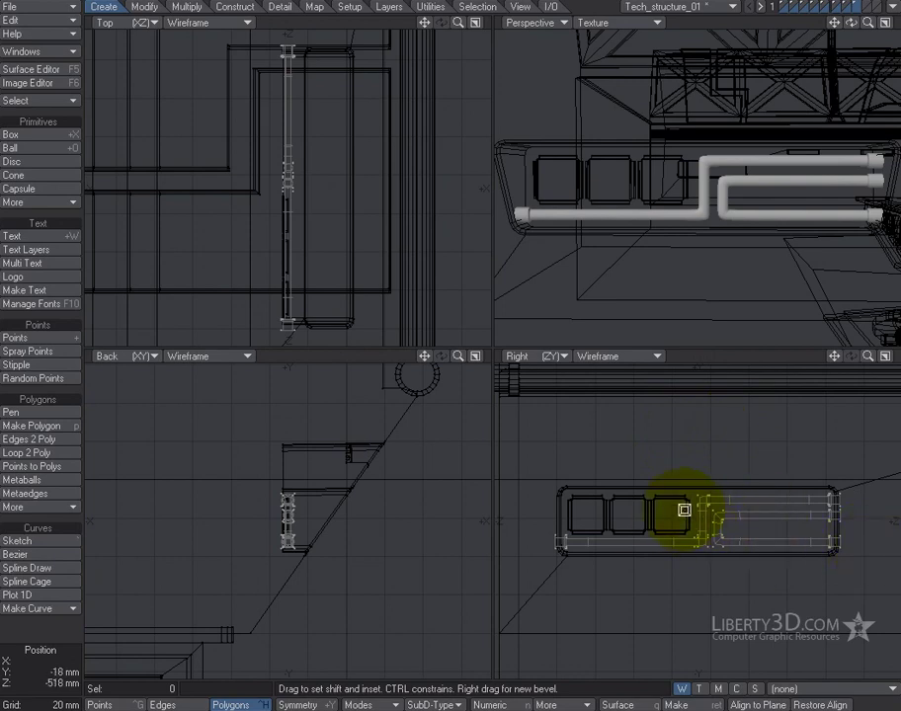
# - Bevel the end polygons of the subpatched U-shaped pipe loop
pyautogui.moveTo(684, 510); pyautogui.dragTo(758, 474)
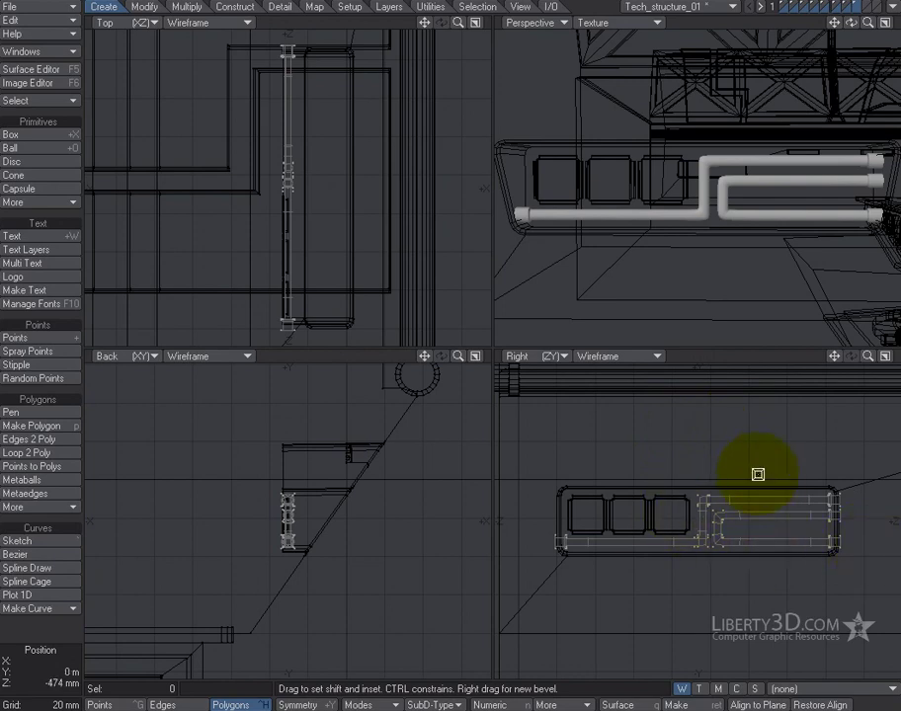